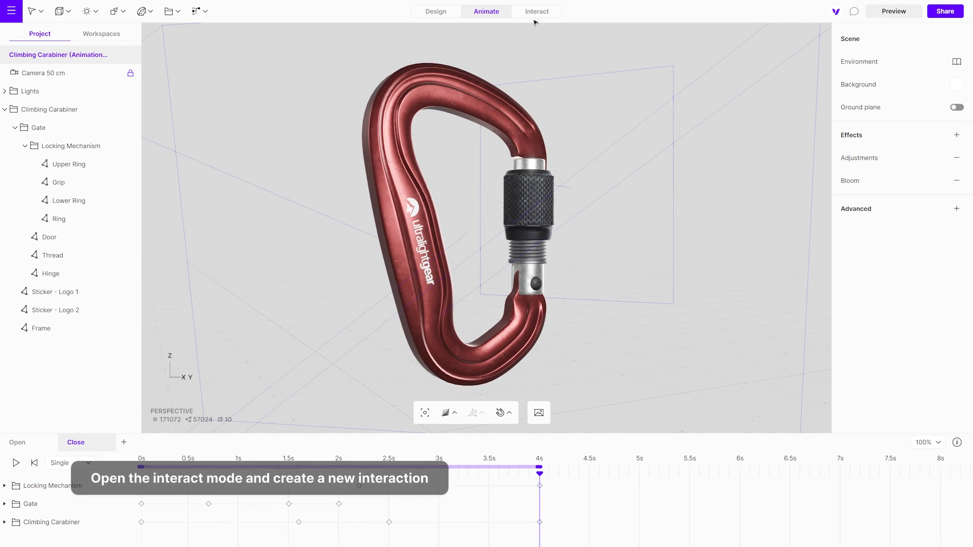
In the Interact panel, add a new interaction and name it 'Open'
{"action": "left_click", "coordinate": [536, 11]}
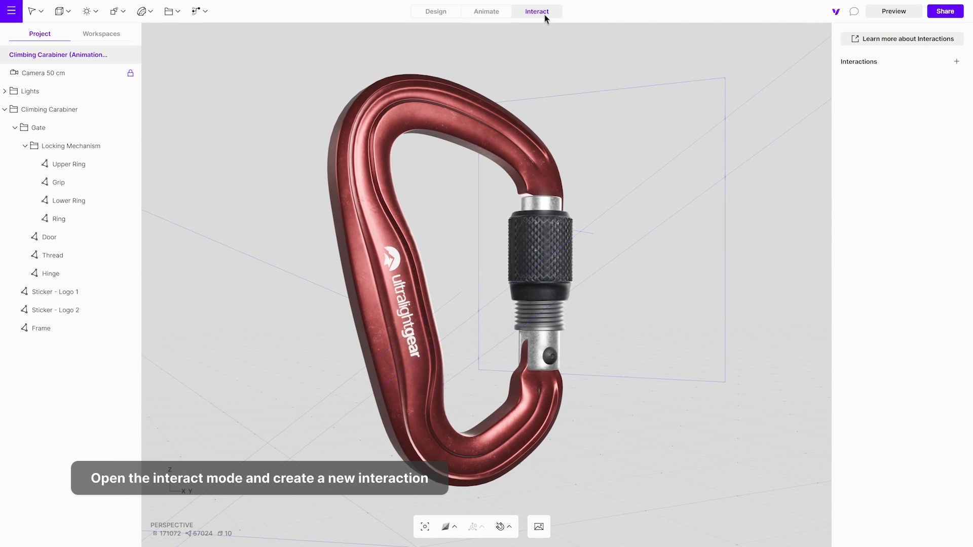
{"action": "left_click", "coordinate": [956, 62]}
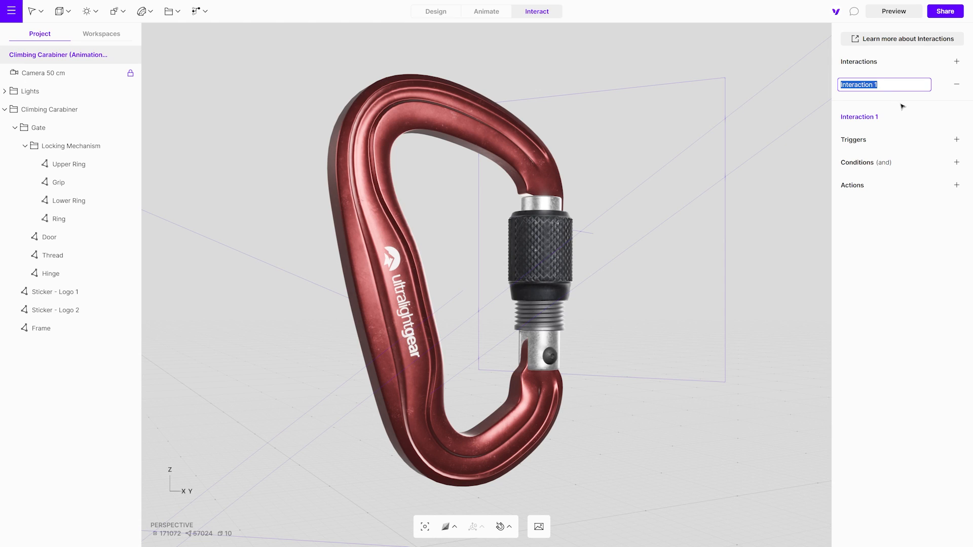
{"action": "type", "text": "Open"}
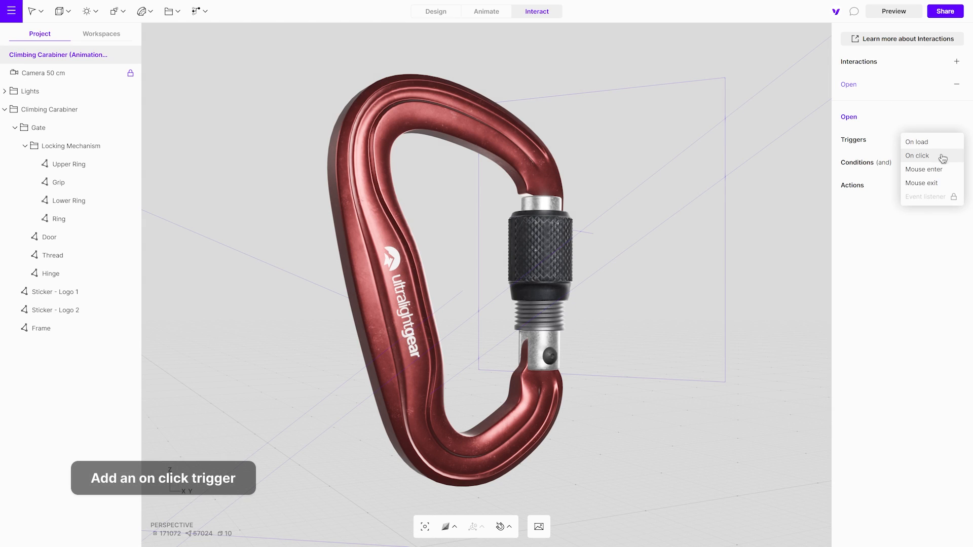
Add an On click trigger to Open targeting the Climbing Carabiner group
{"action": "left_click", "coordinate": [917, 156]}
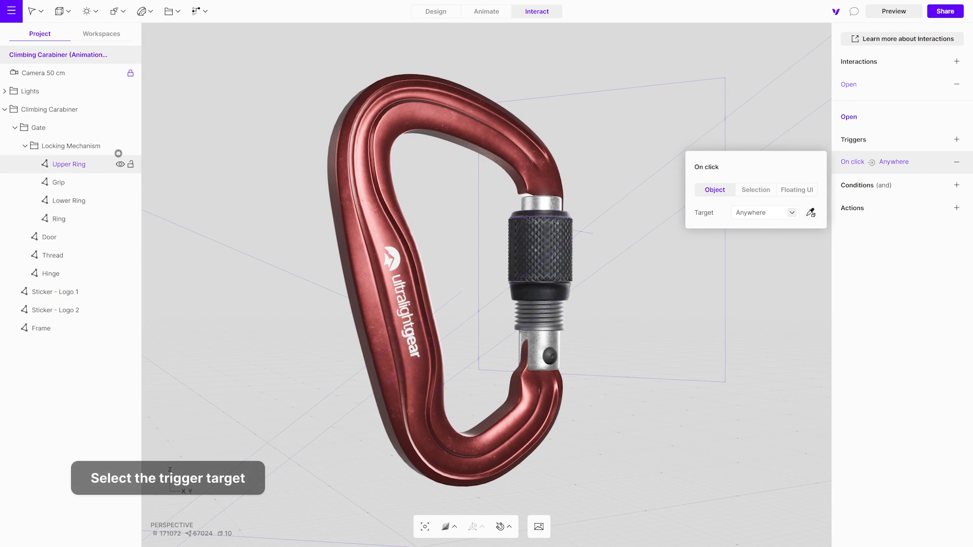
{"action": "left_click", "coordinate": [50, 110]}
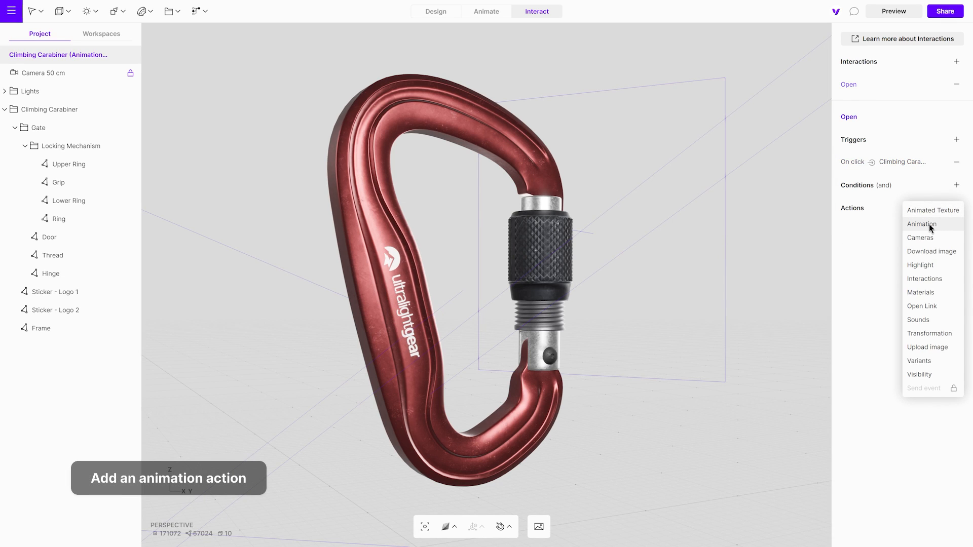
Add an Animation action playing the Open animation, then test it in preview
{"action": "left_click", "coordinate": [922, 223]}
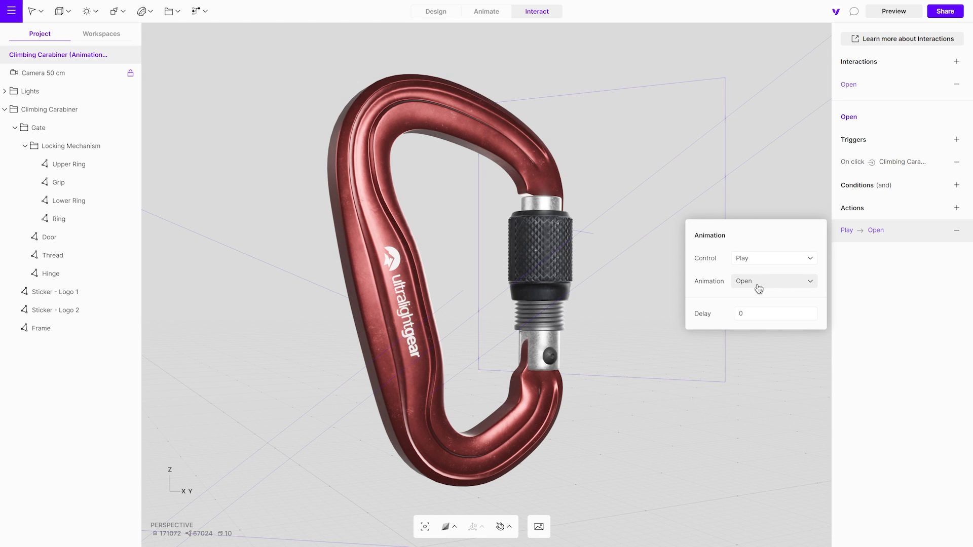
{"action": "left_click", "coordinate": [763, 188]}
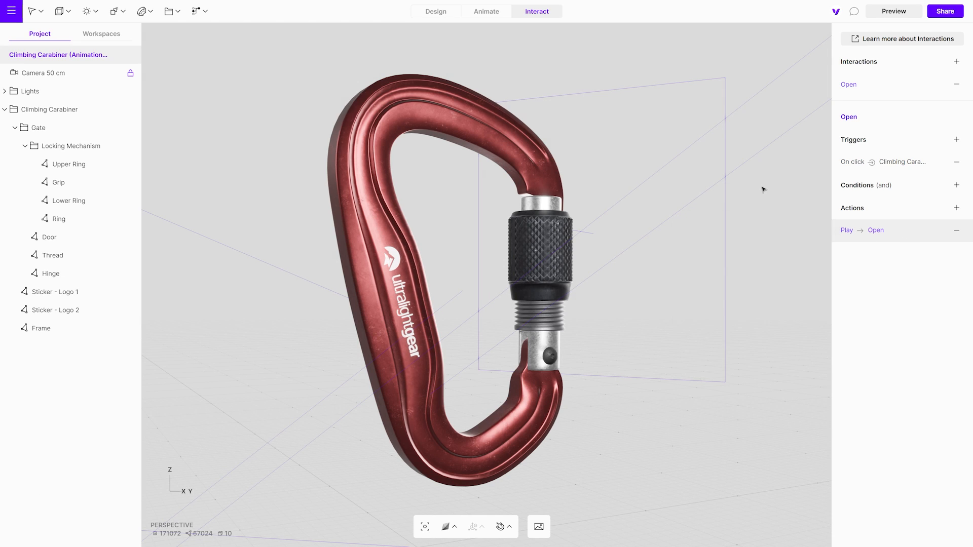
{"action": "left_click", "coordinate": [893, 11]}
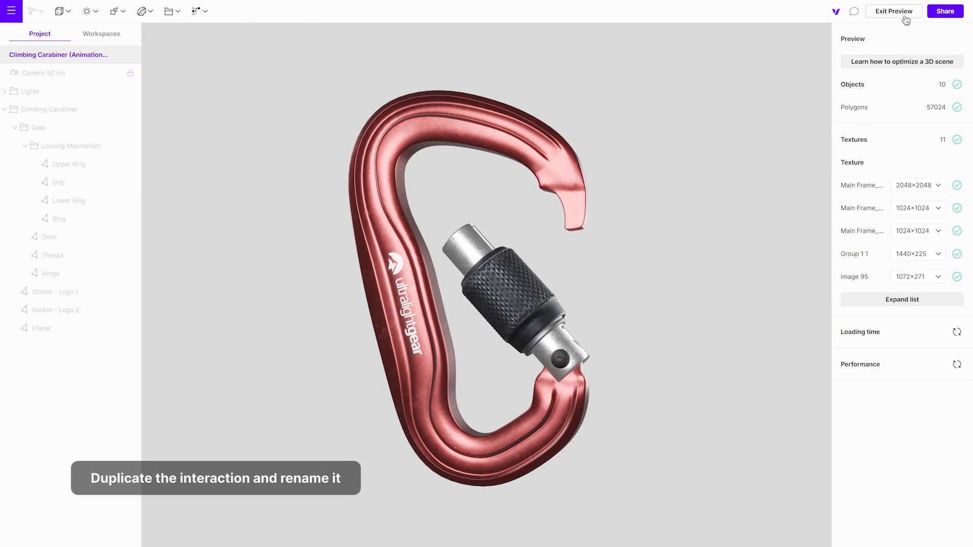
Duplicate the Open interaction as 'Close' and switch its Play action to the Close animation
{"action": "left_click", "coordinate": [892, 11]}
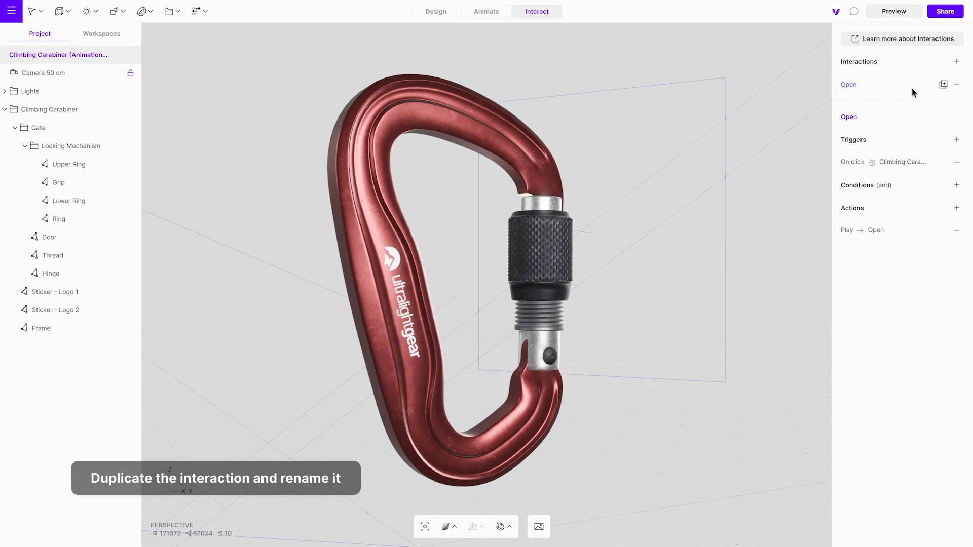
{"action": "mouse_move", "coordinate": [942, 83]}
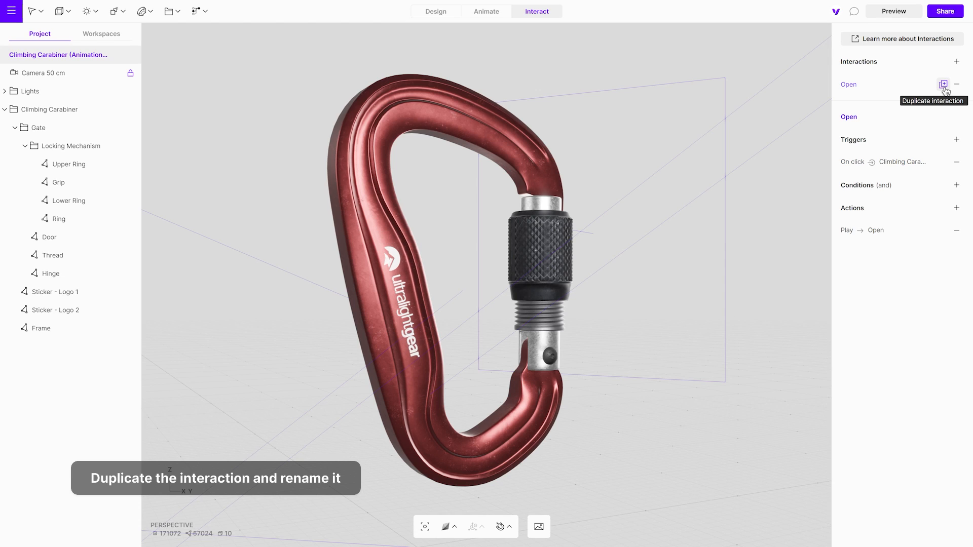
{"action": "left_click", "coordinate": [943, 84]}
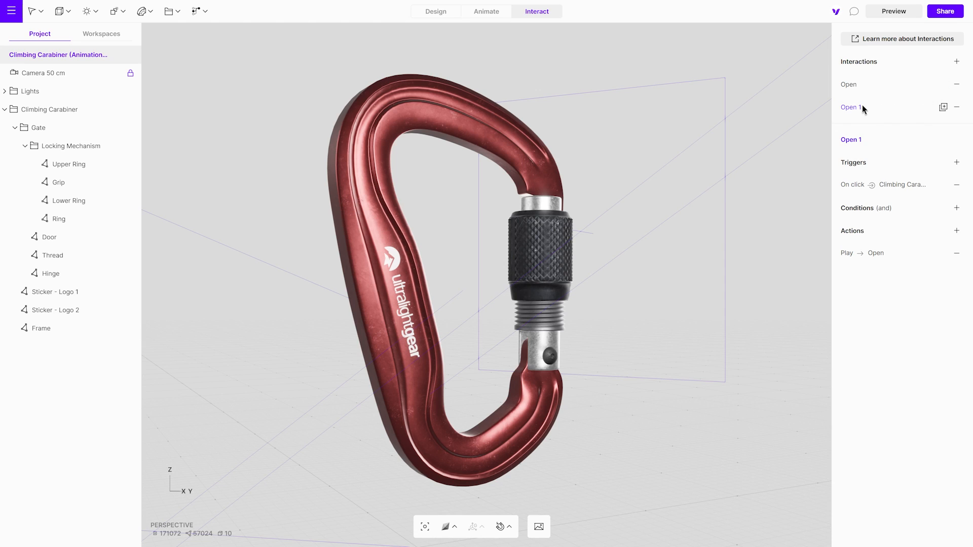
{"action": "type", "text": "Close"}
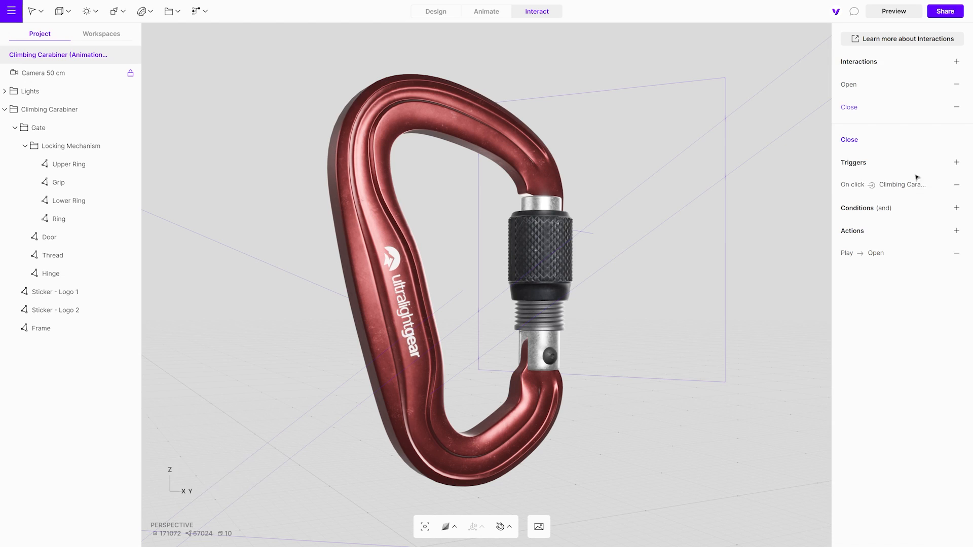
{"action": "left_click", "coordinate": [862, 252]}
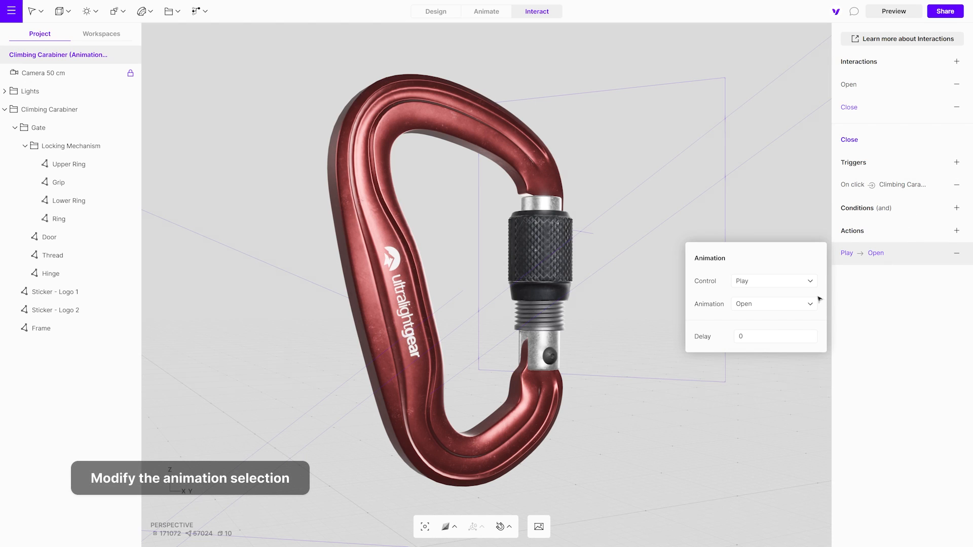
{"action": "left_click", "coordinate": [773, 304]}
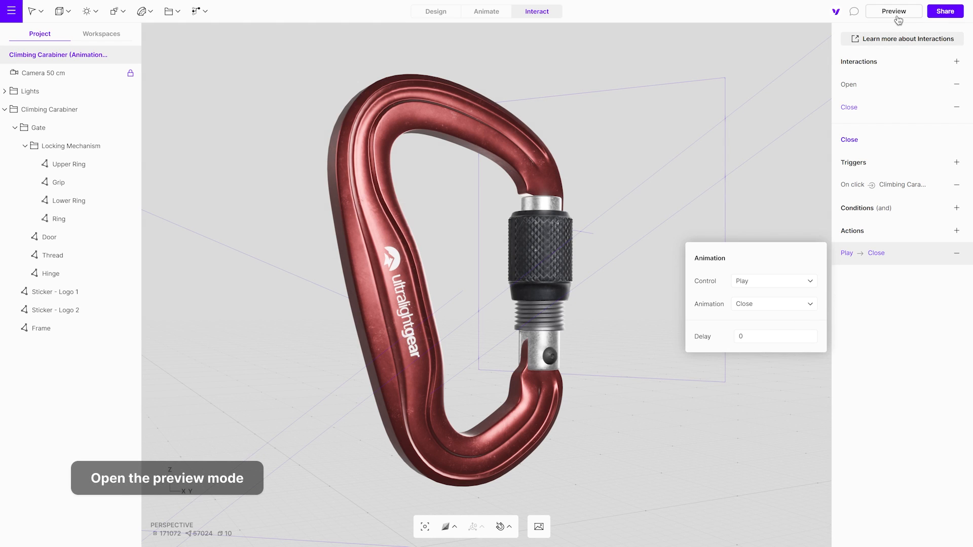
{"action": "left_click", "coordinate": [893, 11]}
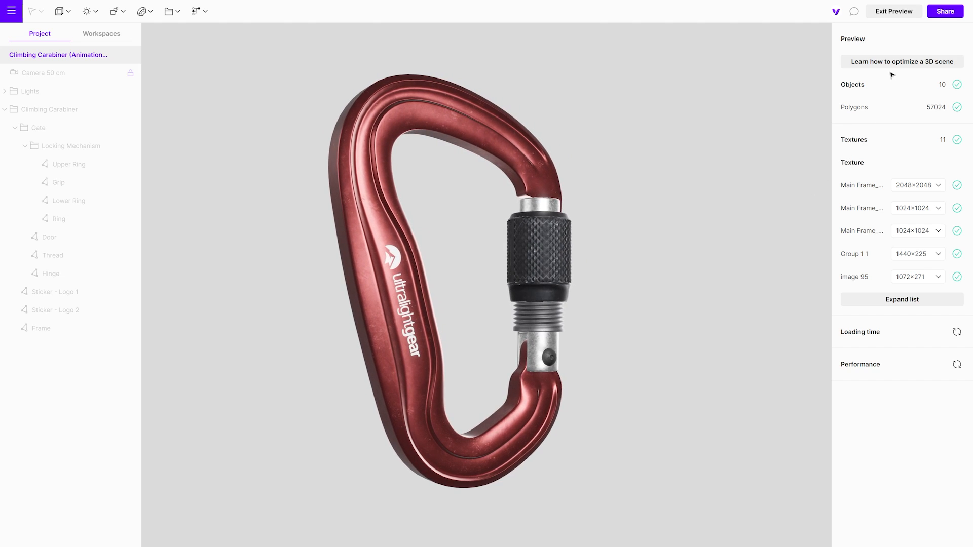
{"action": "left_click", "coordinate": [893, 11]}
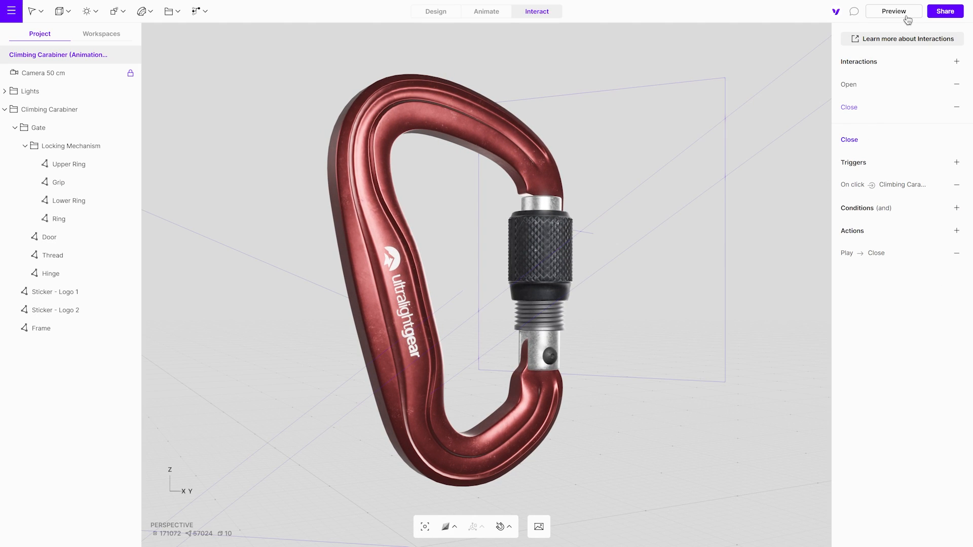
Add a second Animation action to Close that stops the Open animation
{"action": "left_click", "coordinate": [956, 231]}
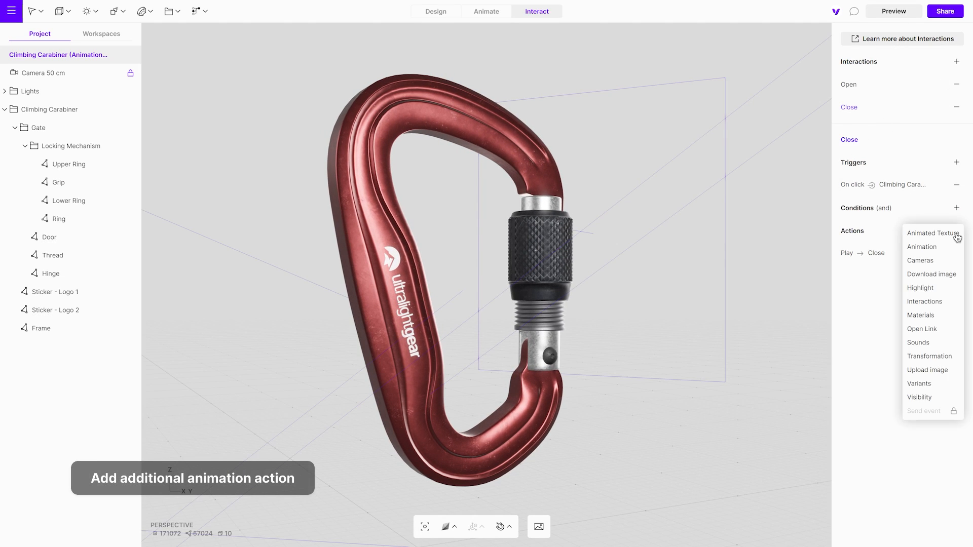
{"action": "mouse_move", "coordinate": [920, 246]}
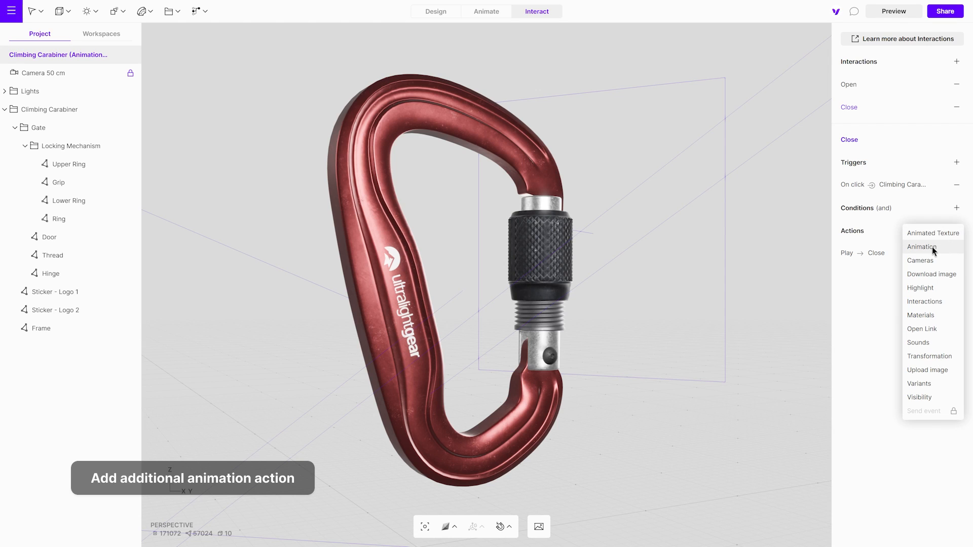
{"action": "left_click", "coordinate": [920, 247]}
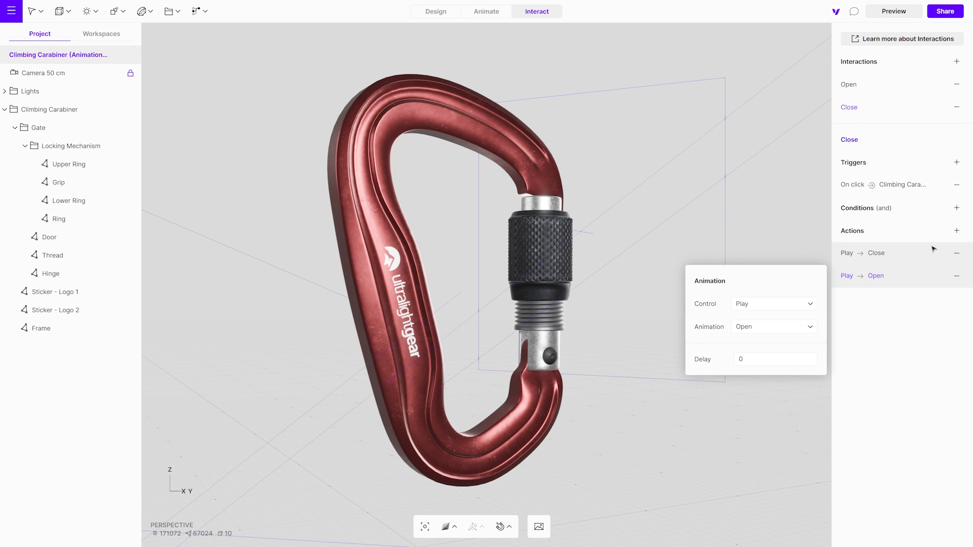
{"action": "left_click", "coordinate": [773, 303]}
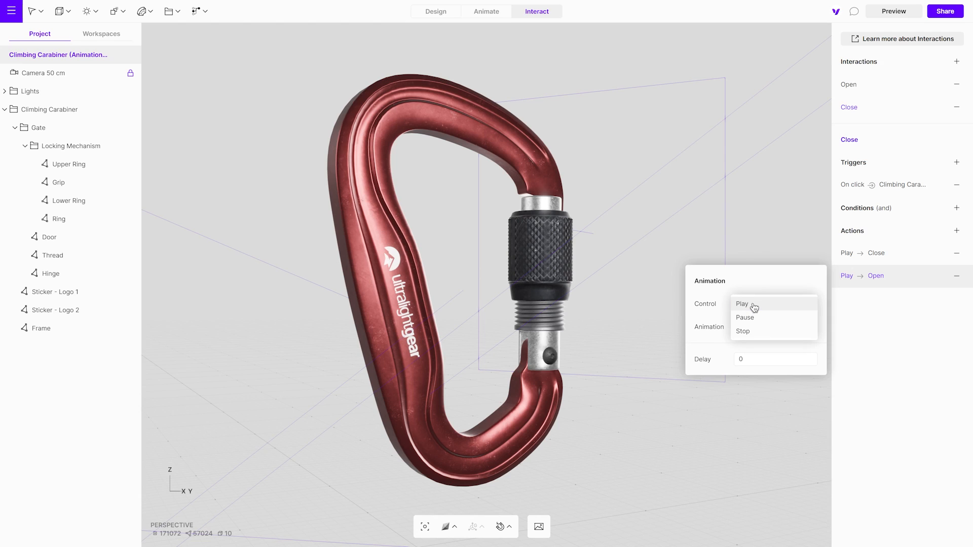
{"action": "left_click", "coordinate": [741, 331]}
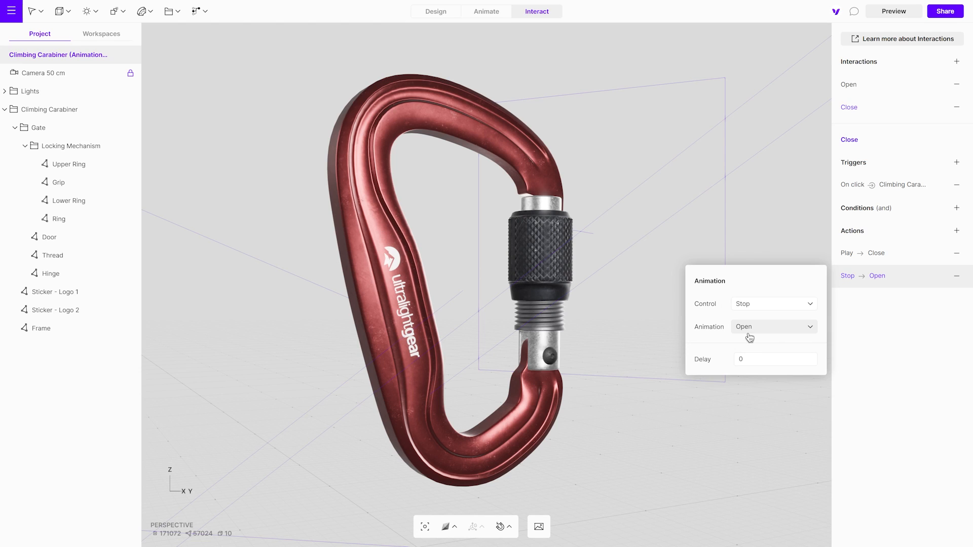
{"action": "mouse_move", "coordinate": [753, 330]}
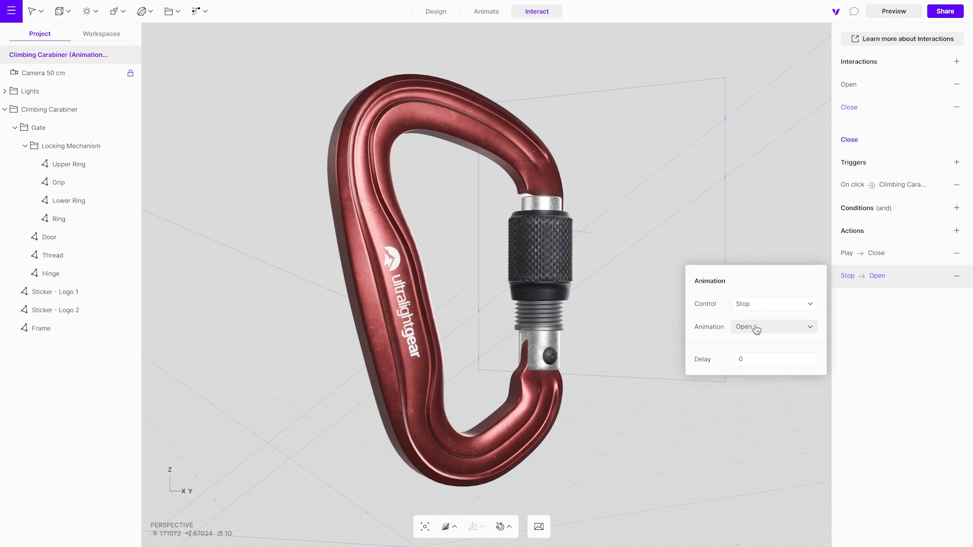
Add an Animation condition to Close requiring Open's status to equal Finished
{"action": "left_click", "coordinate": [964, 208]}
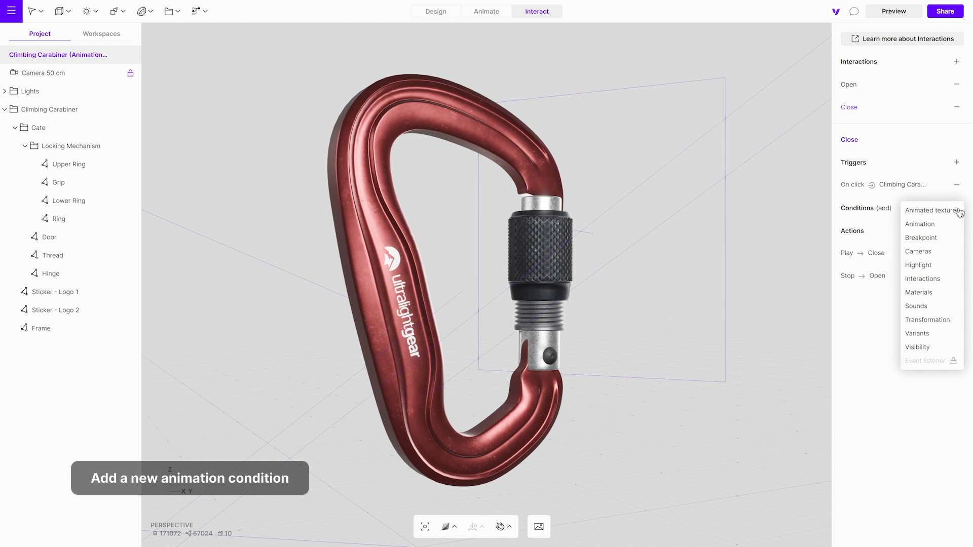
{"action": "mouse_move", "coordinate": [931, 224]}
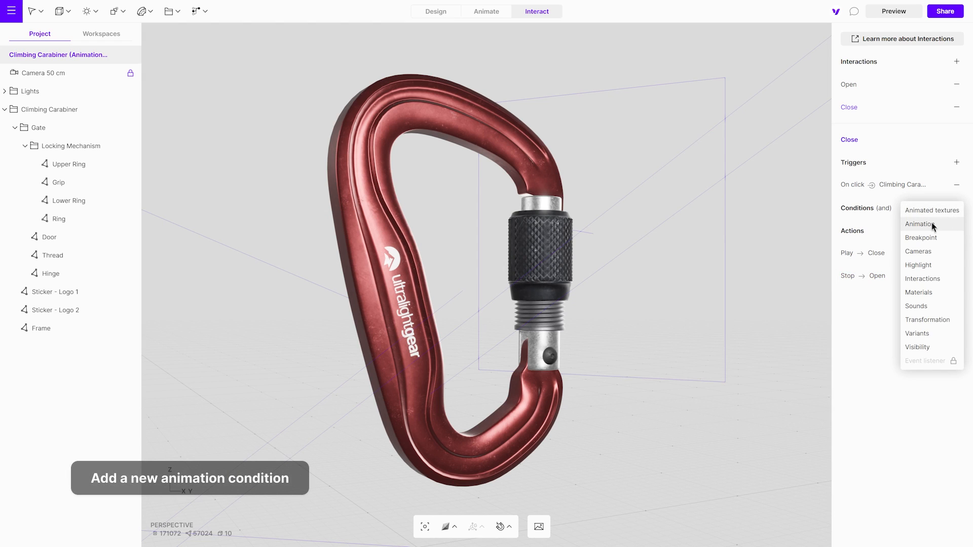
{"action": "left_click", "coordinate": [920, 224]}
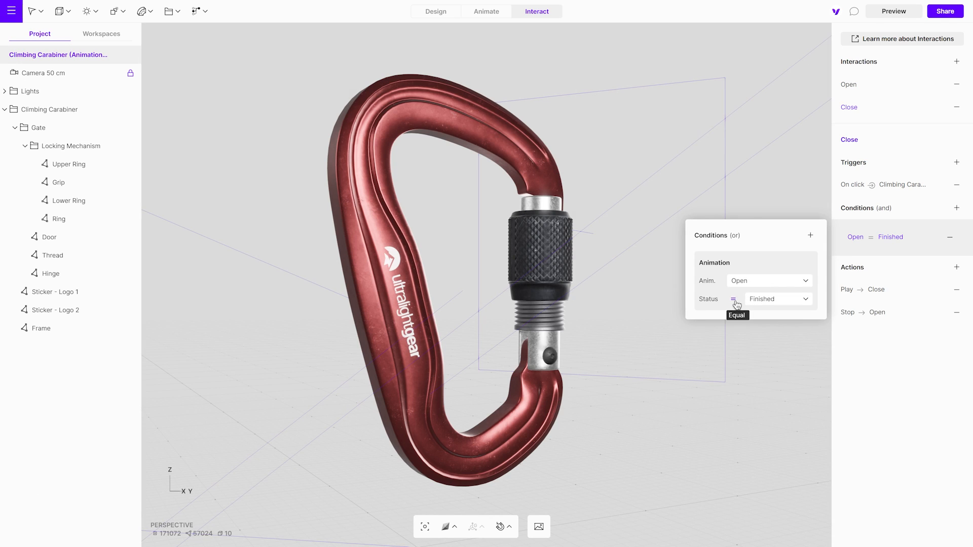
{"action": "mouse_move", "coordinate": [766, 309]}
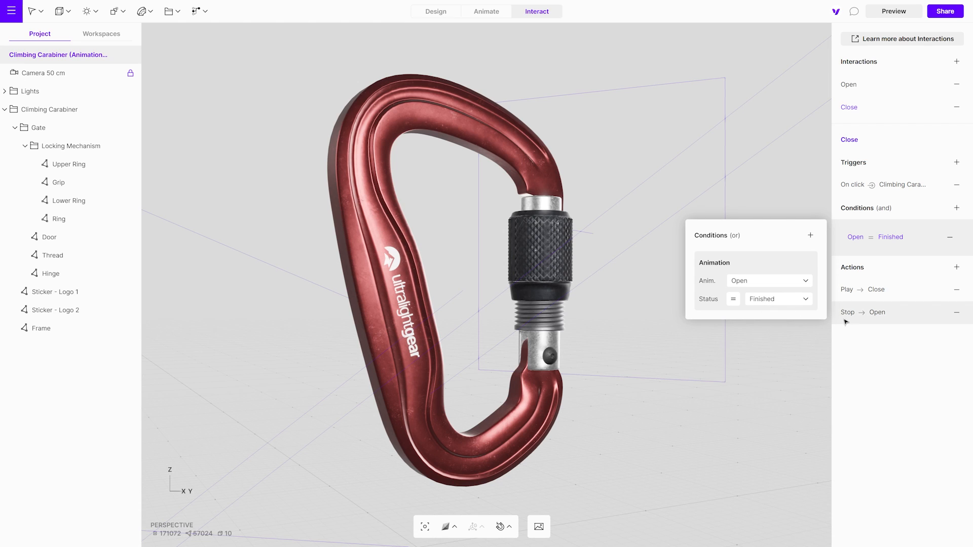
Add a second Close condition requiring the Open animation status ≠ Playing
{"action": "left_click", "coordinate": [956, 208]}
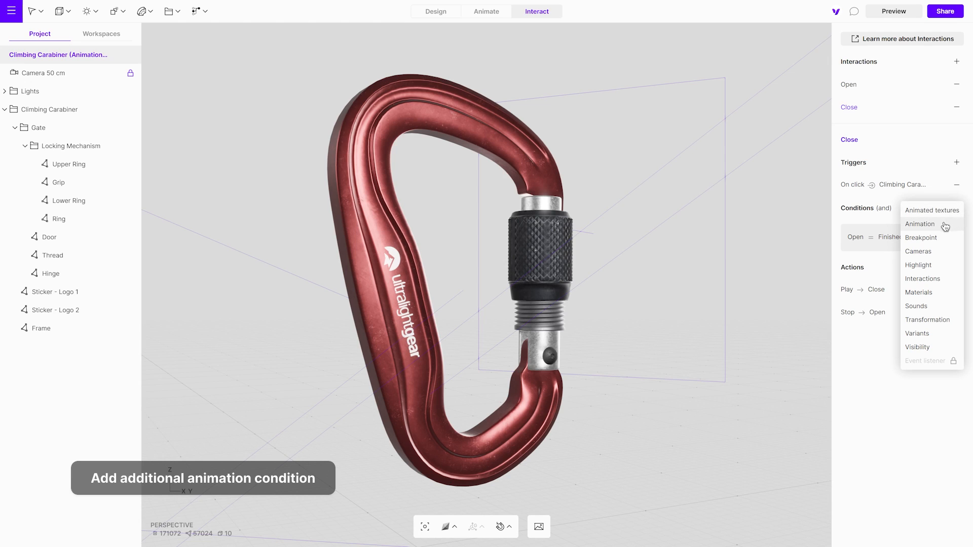
{"action": "left_click", "coordinate": [920, 224]}
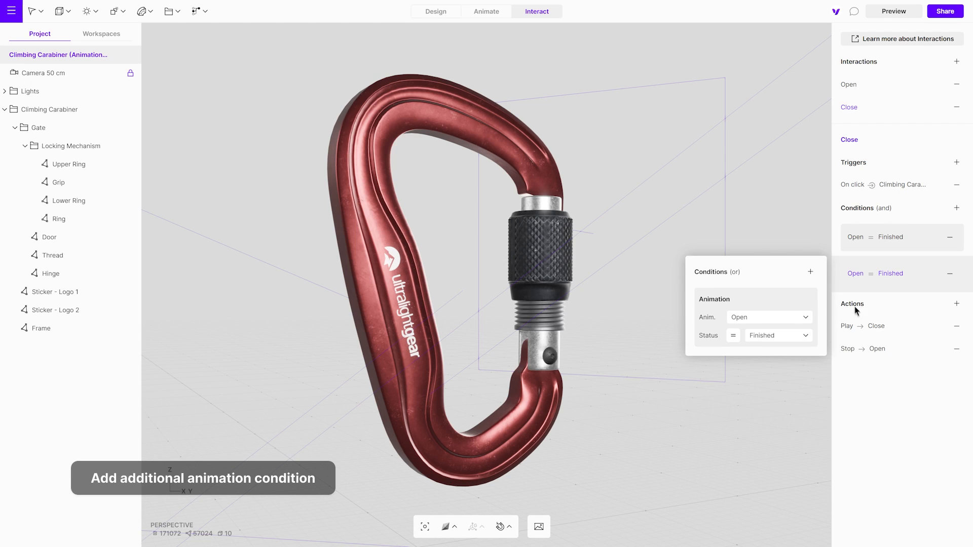
{"action": "left_click", "coordinate": [732, 335]}
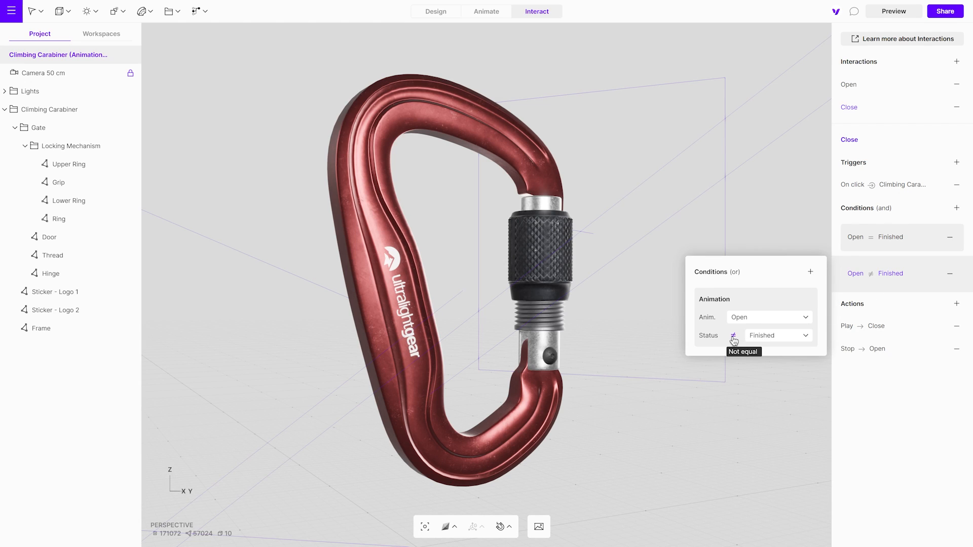
{"action": "left_click", "coordinate": [777, 334]}
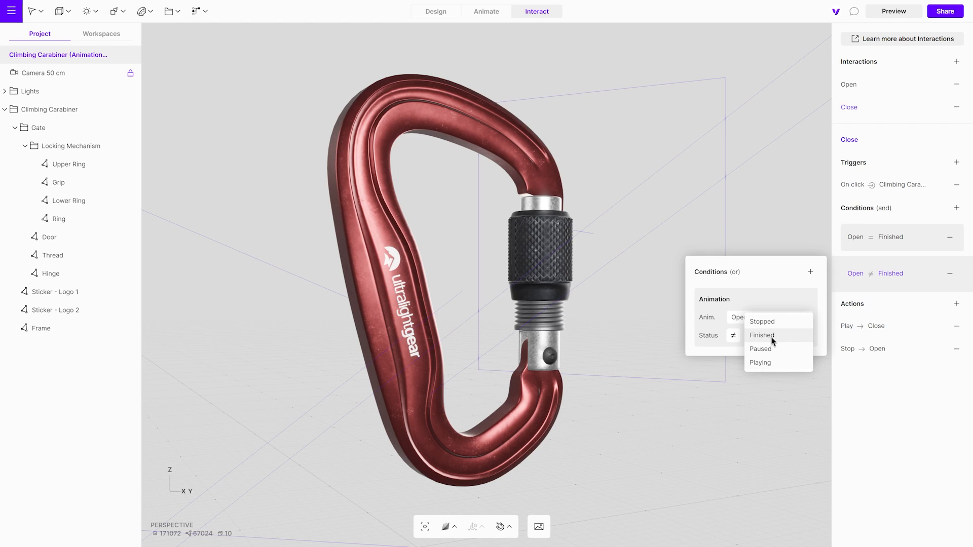
{"action": "left_click", "coordinate": [760, 362]}
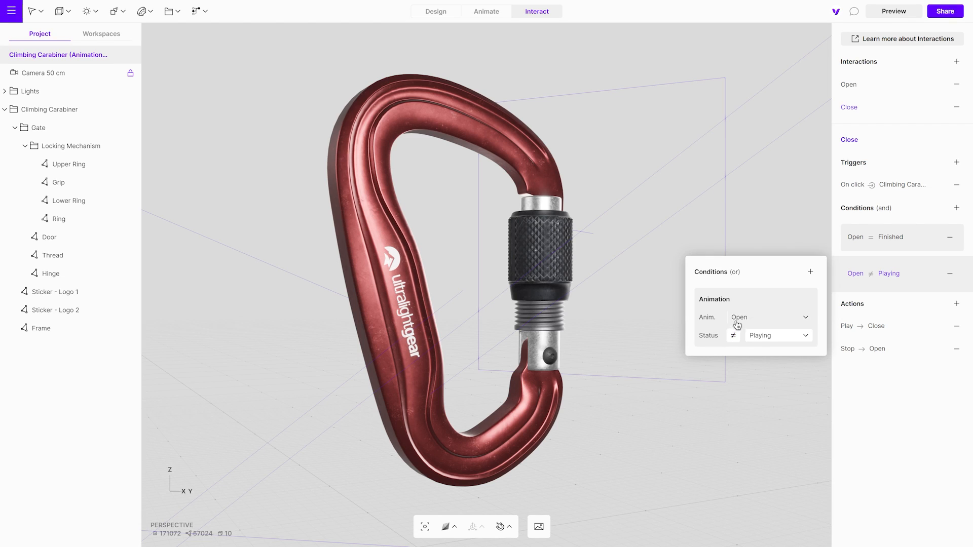
{"action": "mouse_move", "coordinate": [734, 336]}
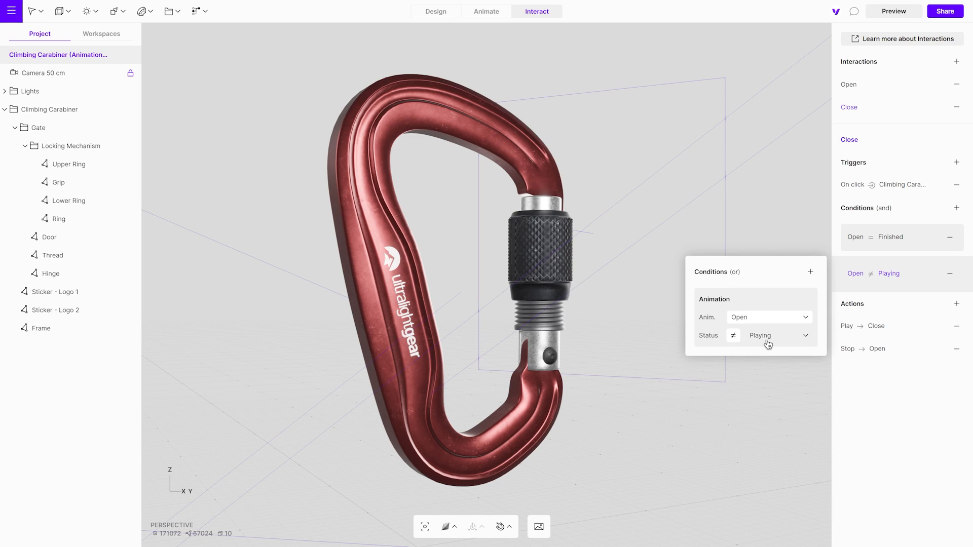
{"action": "mouse_move", "coordinate": [773, 365]}
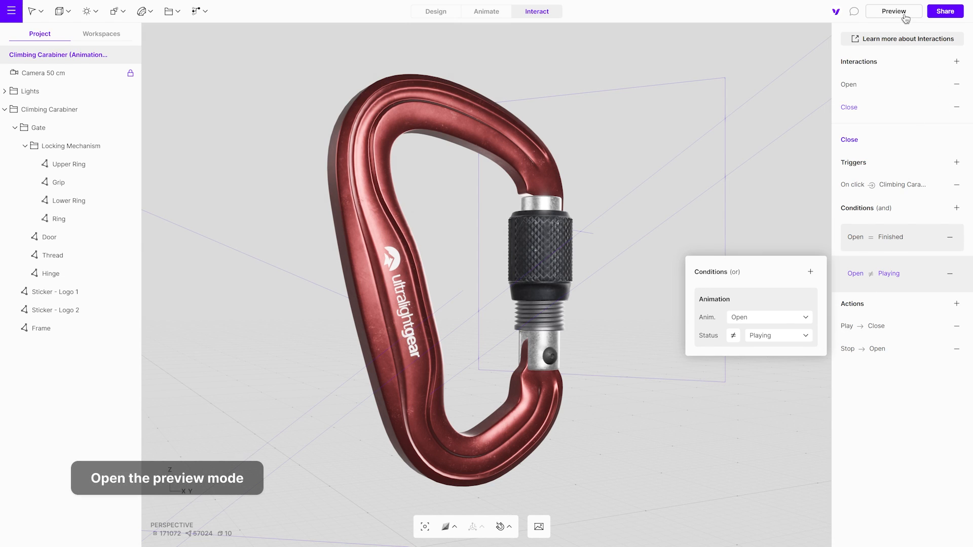
Test the carabiner gate interactions in preview, then exit back to editing
{"action": "left_click", "coordinate": [893, 11]}
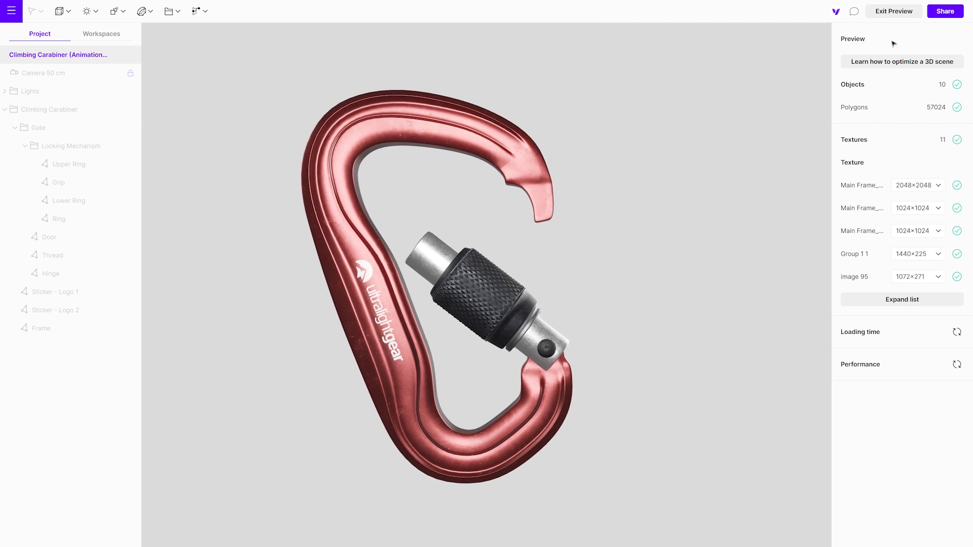
{"action": "left_click", "coordinate": [893, 12]}
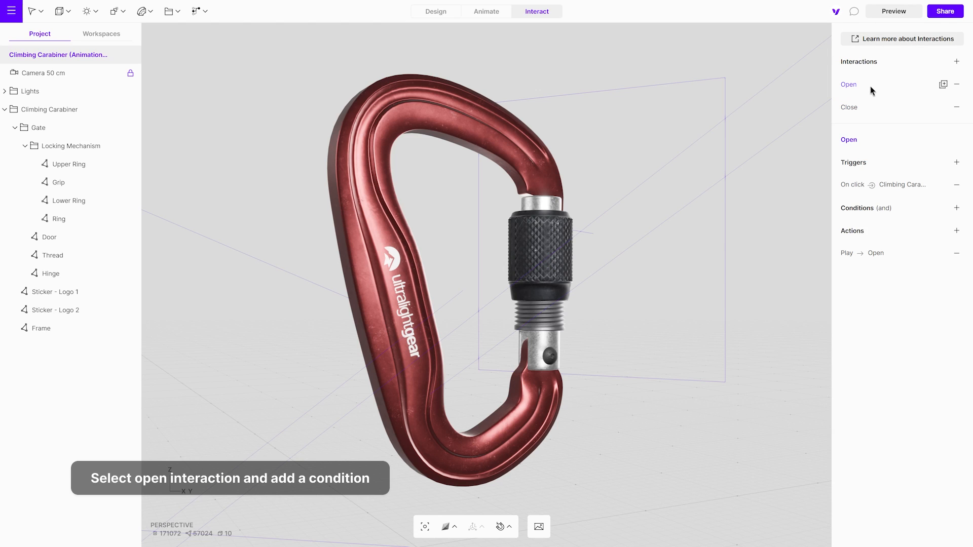
Add an Open condition requiring the Close animation status ≠ Playing, then preview
{"action": "left_click", "coordinate": [956, 207]}
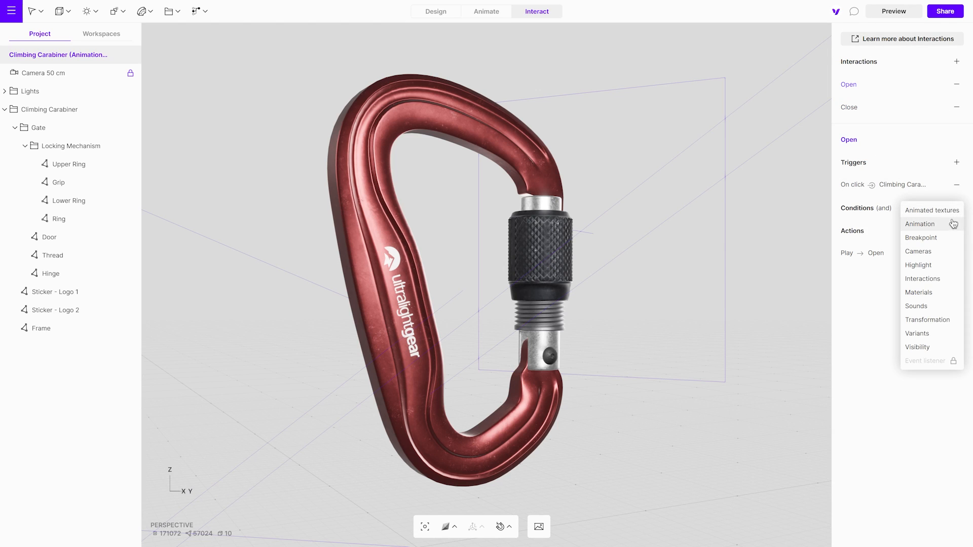
{"action": "left_click", "coordinate": [919, 223]}
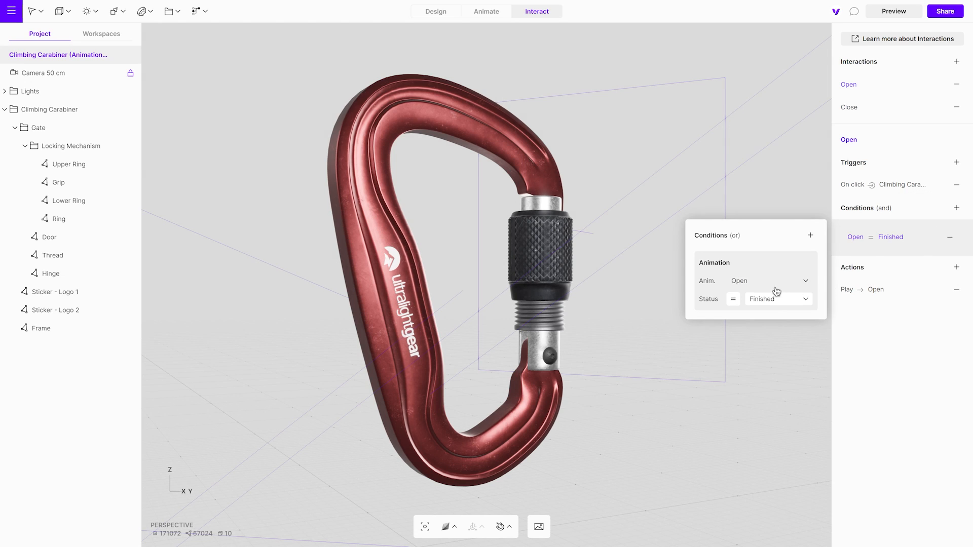
{"action": "left_click", "coordinate": [769, 280]}
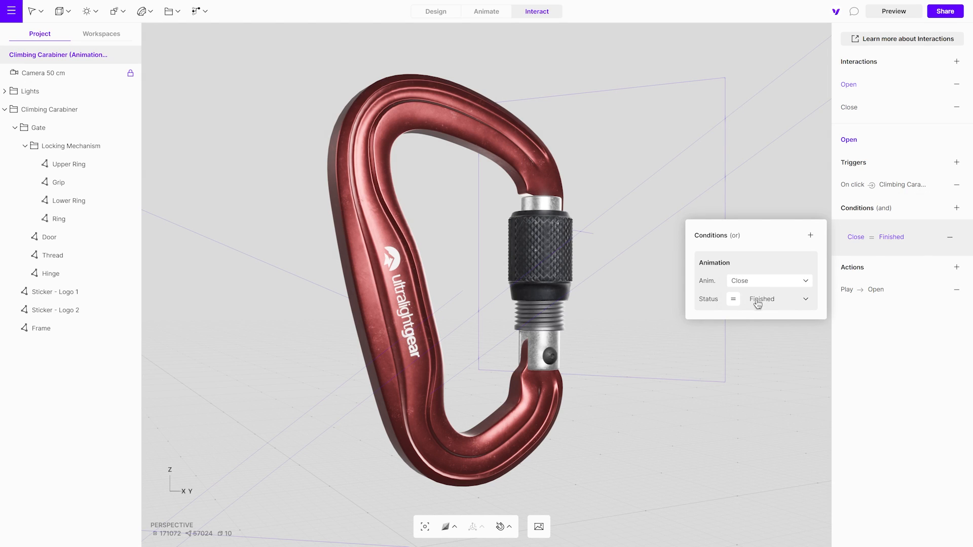
{"action": "left_click", "coordinate": [768, 298]}
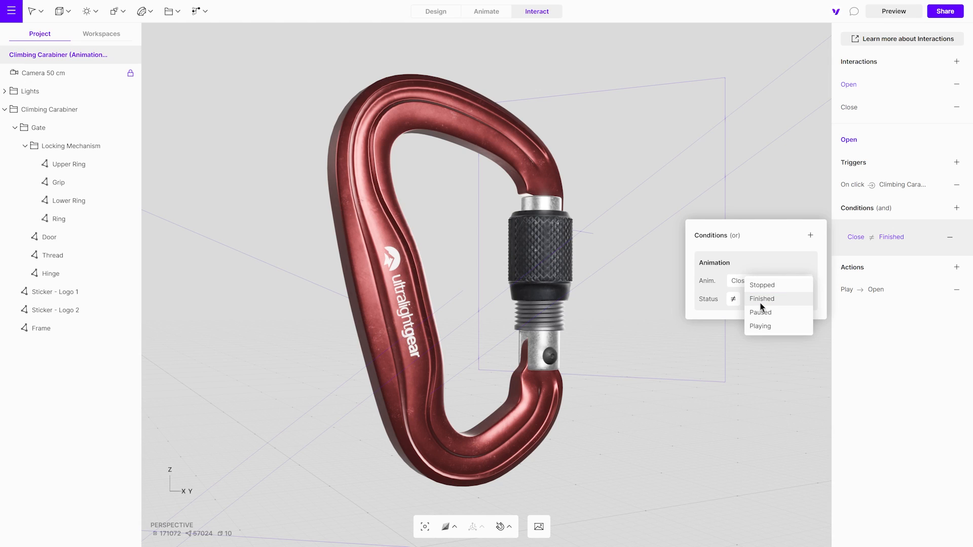
{"action": "left_click", "coordinate": [760, 326]}
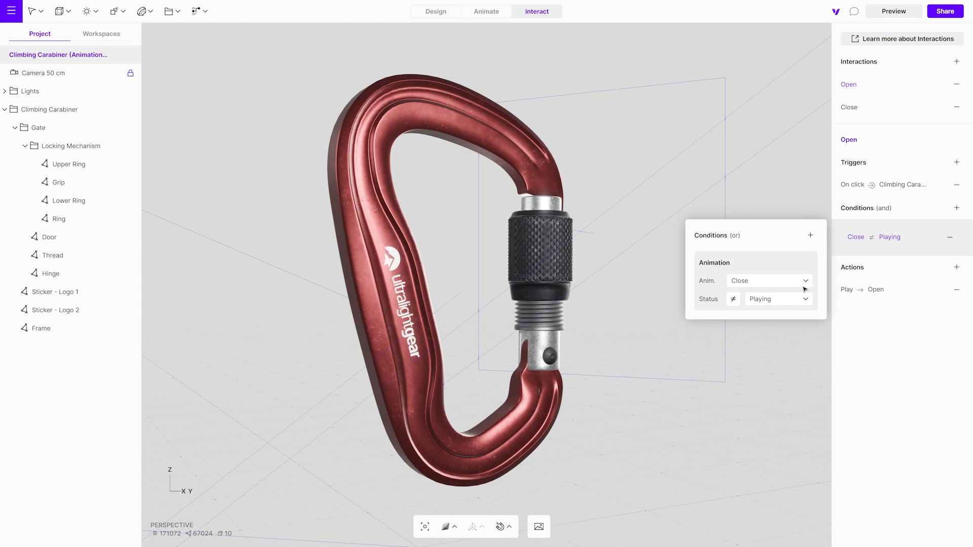
{"action": "left_click", "coordinate": [893, 11]}
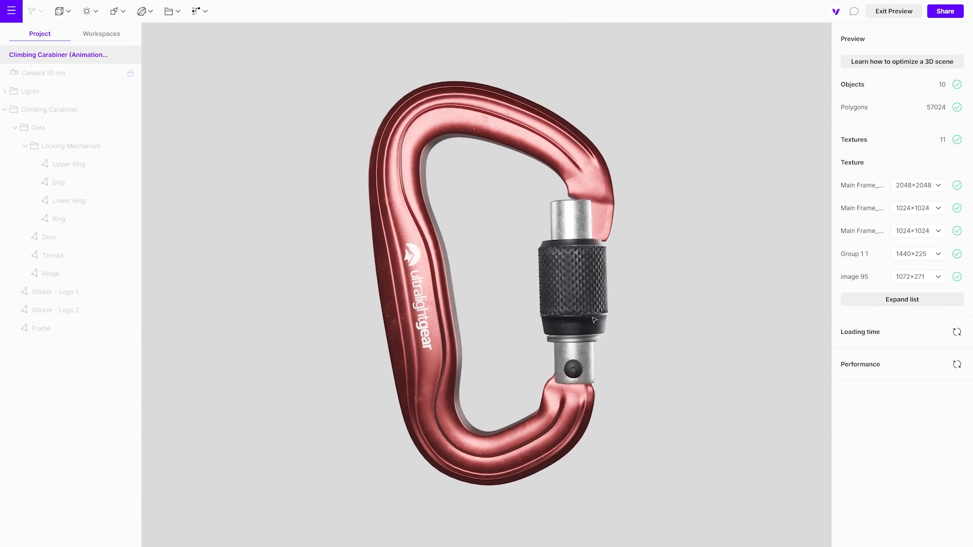
Orbit the carabiner in preview to view the opened gate from another angle
{"action": "left_click_drag", "start_coordinate": [593, 320], "coordinate": [644, 322]}
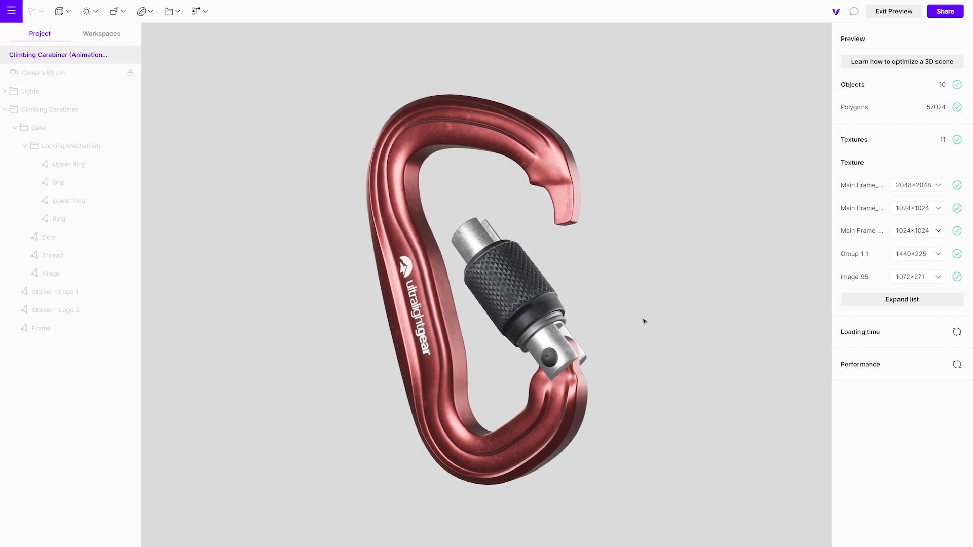